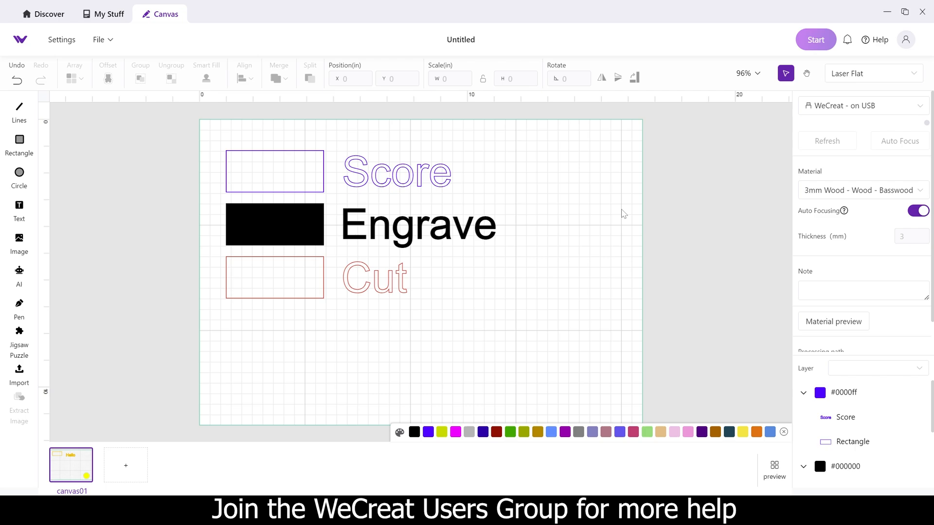
{"action": "mouse_move", "coordinate": [474, 133]}
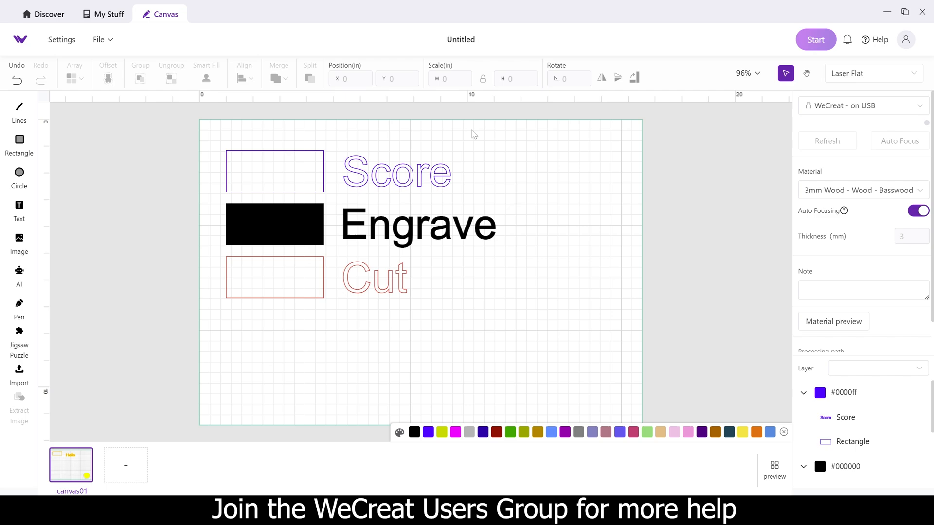
Select the Score text and its outlined rectangle for Line Engrave at 55% power.
{"action": "left_click", "coordinate": [397, 173]}
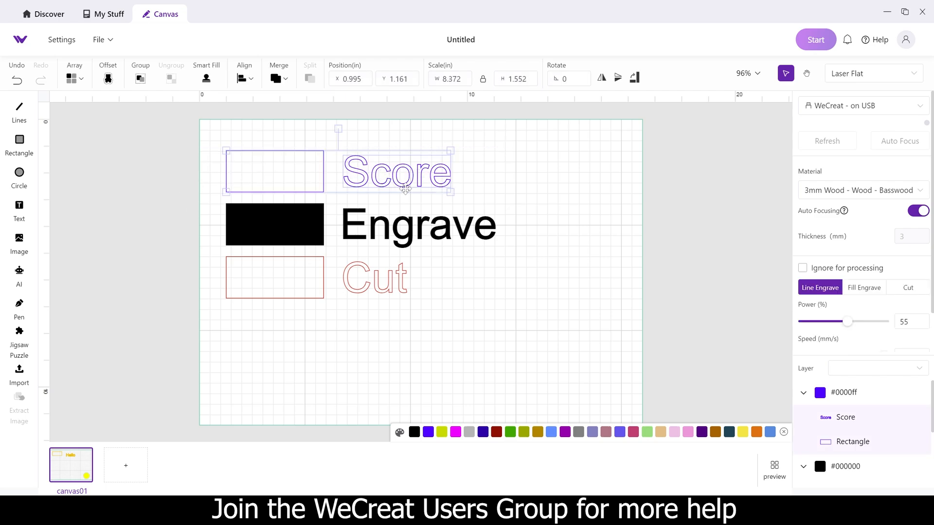
{"action": "mouse_move", "coordinate": [788, 352]}
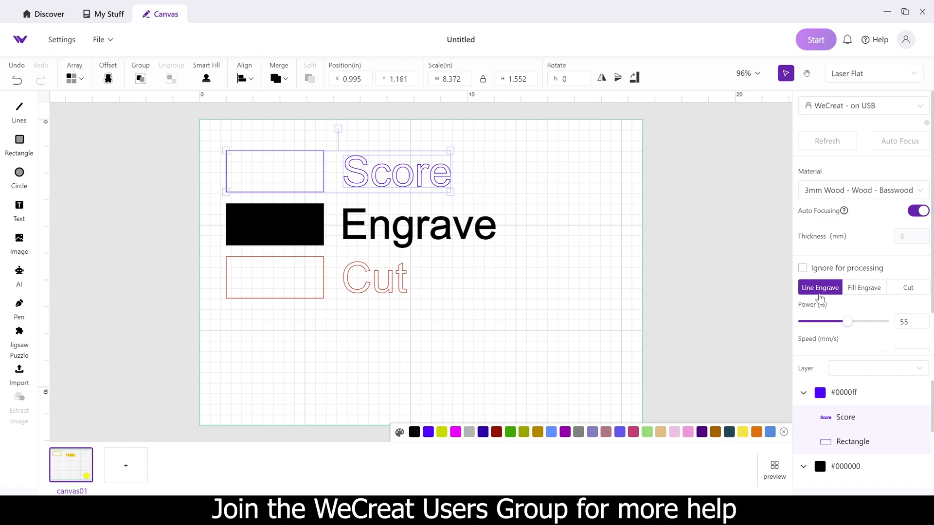
{"action": "mouse_move", "coordinate": [831, 302]}
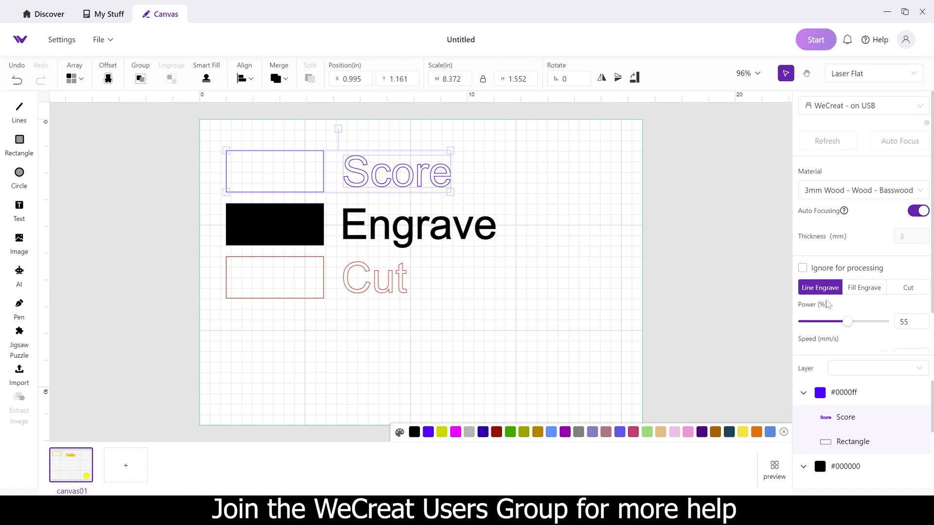
{"action": "mouse_move", "coordinate": [815, 301]}
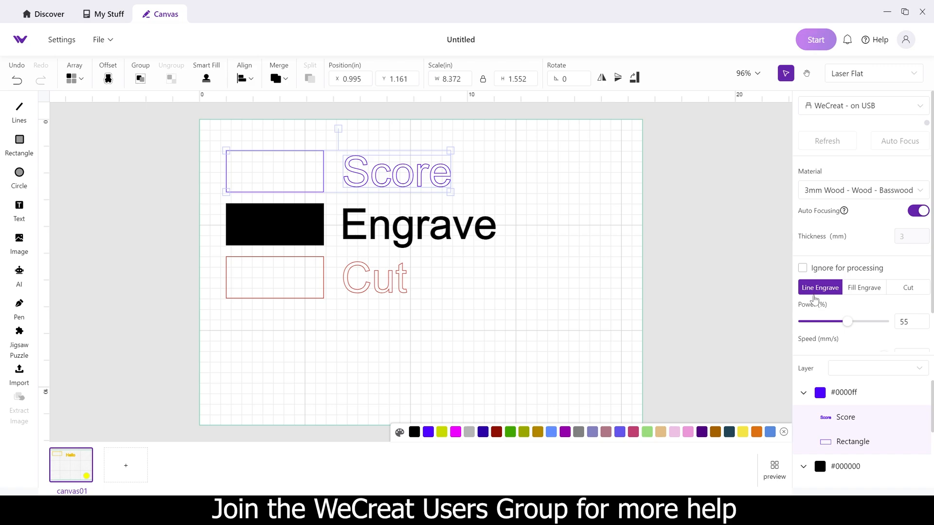
{"action": "mouse_move", "coordinate": [566, 292]}
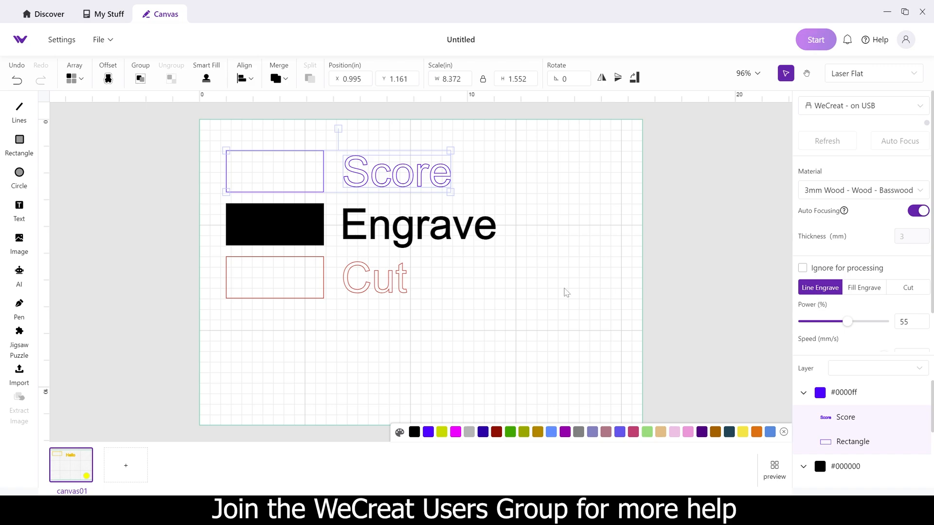
{"action": "mouse_move", "coordinate": [520, 188]}
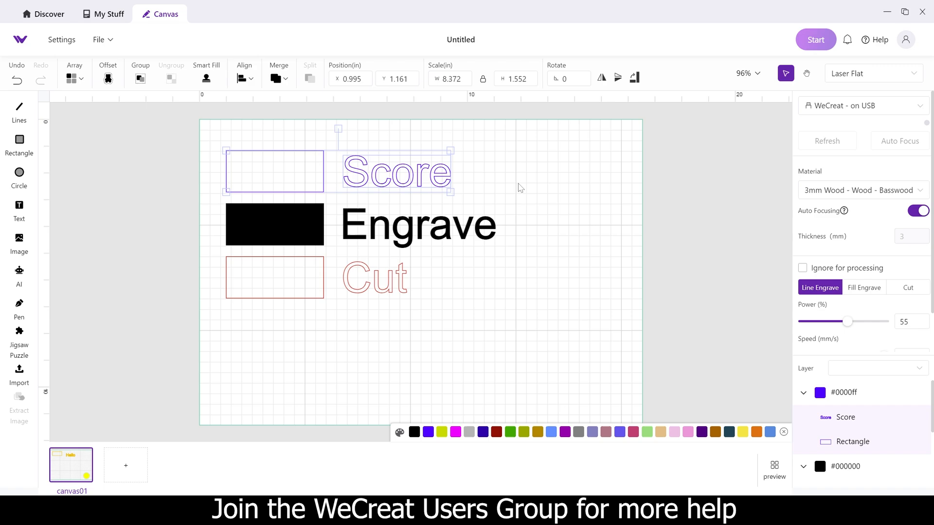
{"action": "mouse_move", "coordinate": [523, 186]}
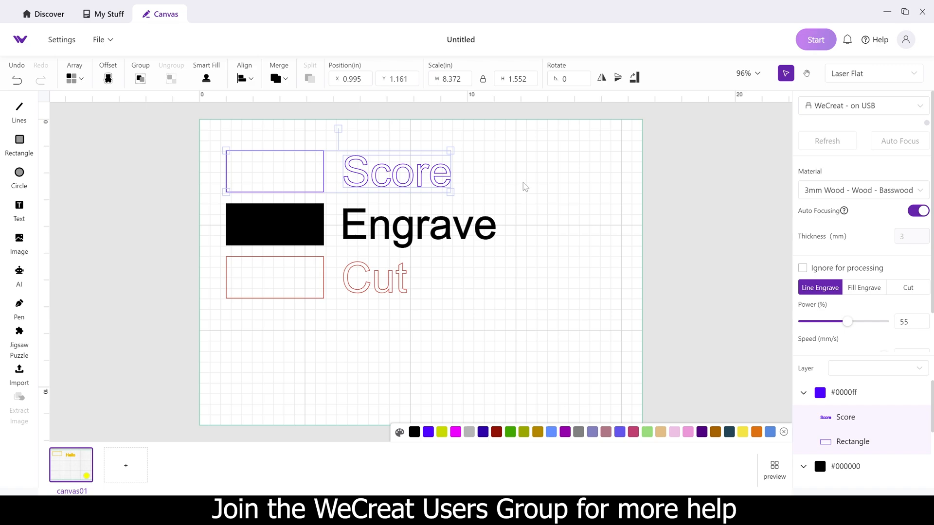
{"action": "mouse_move", "coordinate": [474, 178]}
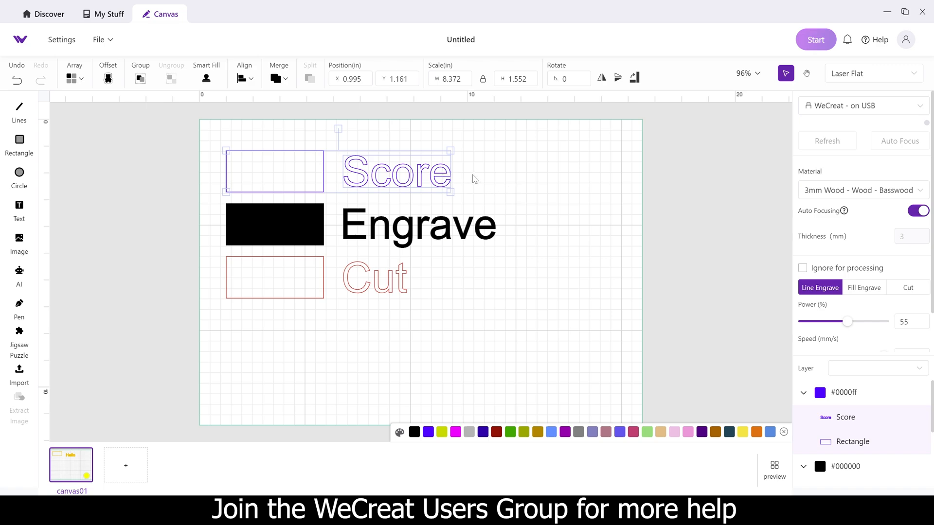
{"action": "mouse_move", "coordinate": [477, 170]}
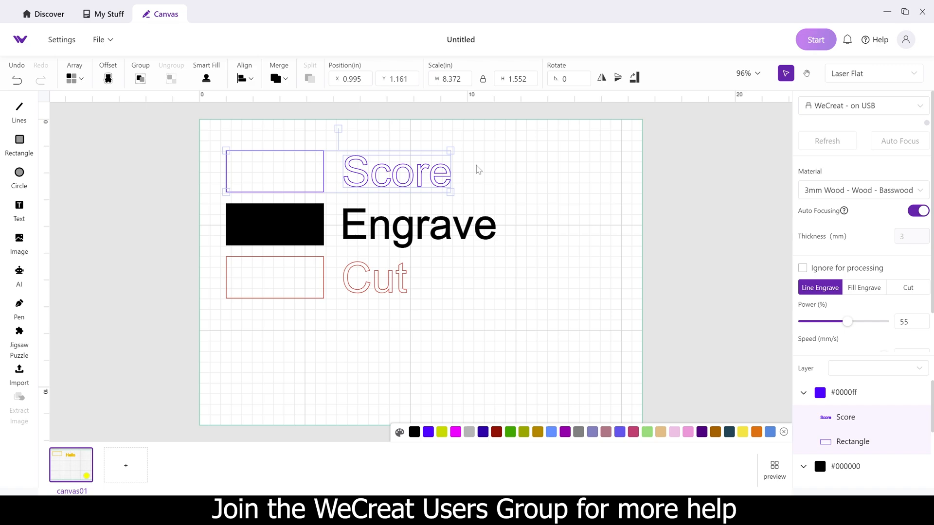
{"action": "mouse_move", "coordinate": [582, 199]}
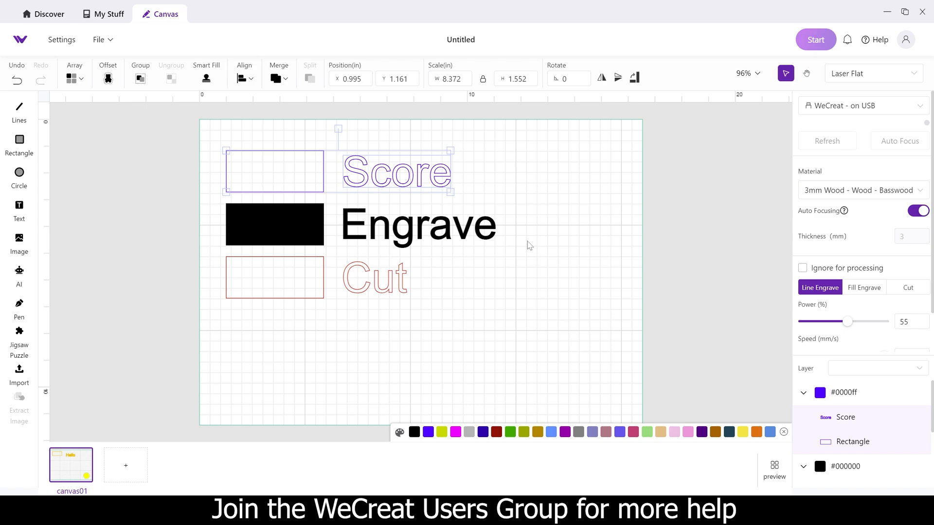
Clear the selection and select the Engrave text with its black rectangle.
{"action": "left_click", "coordinate": [529, 245]}
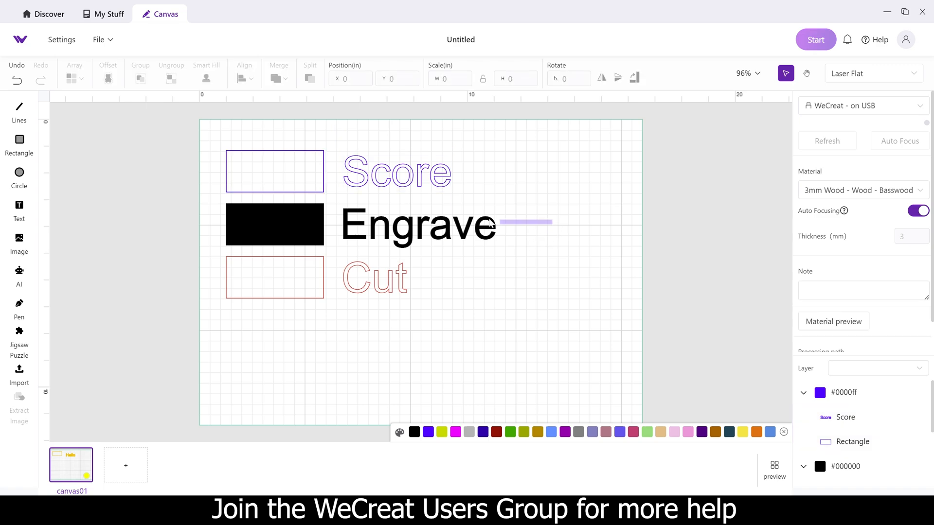
{"action": "left_click", "coordinate": [417, 225]}
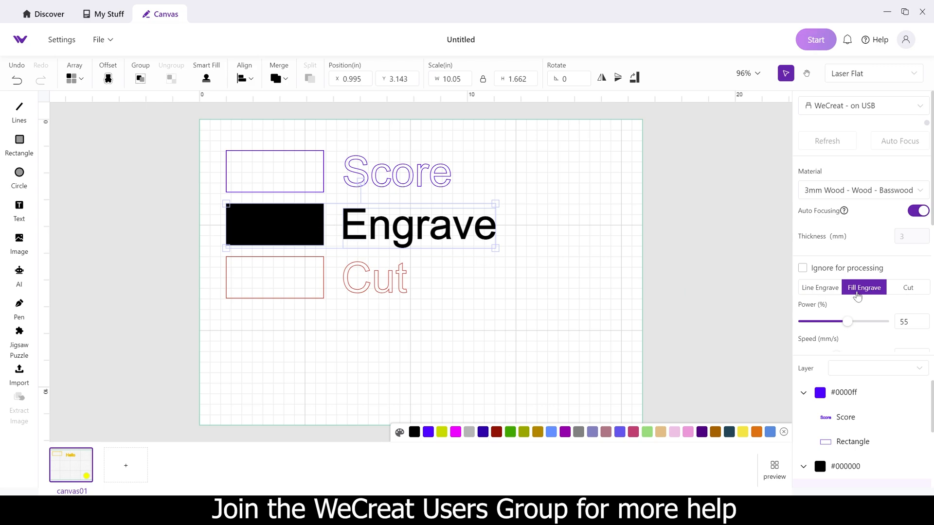
{"action": "mouse_move", "coordinate": [878, 300]}
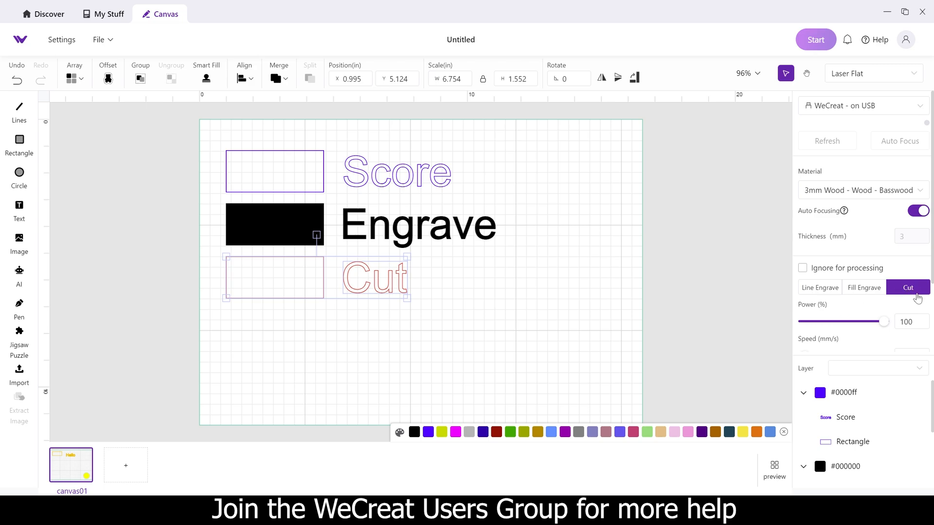
{"action": "mouse_move", "coordinate": [730, 321]}
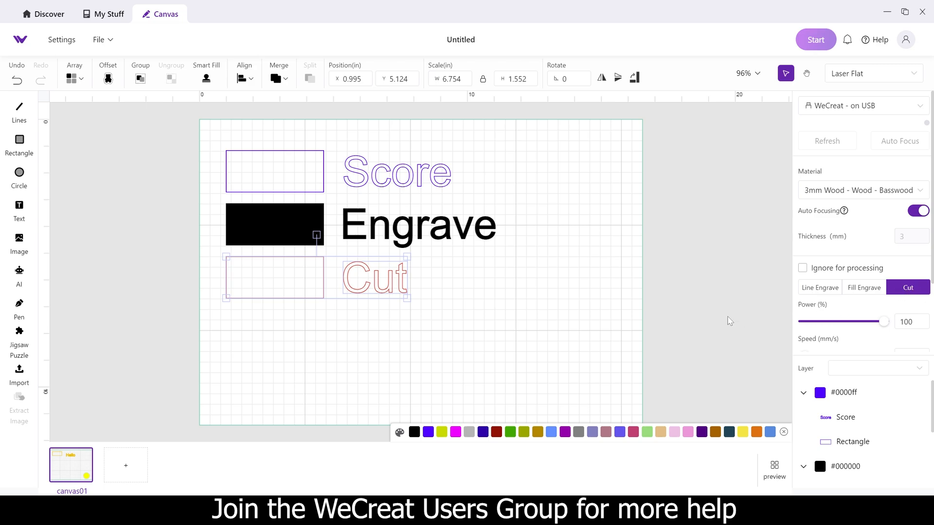
Try Fill Engrave on the Score sample, then return it to Line Engrave.
{"action": "left_click", "coordinate": [534, 227]}
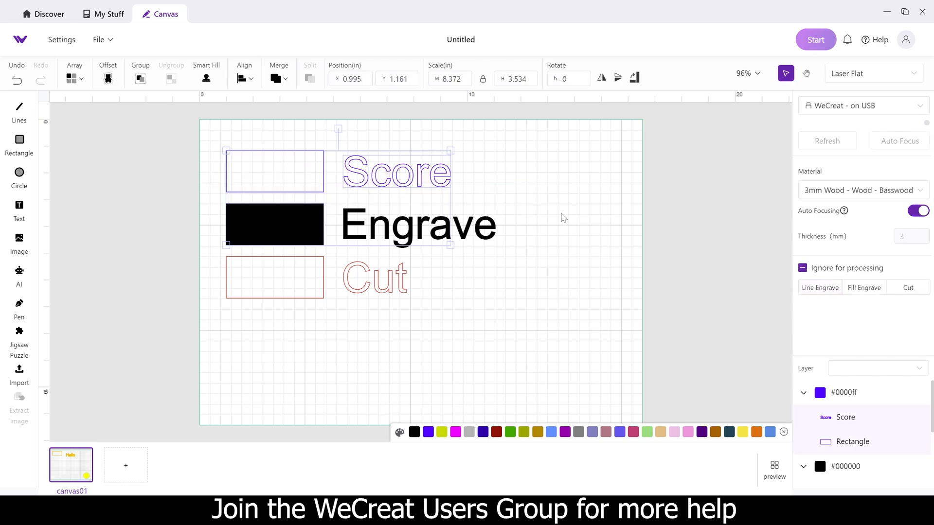
{"action": "left_click", "coordinate": [819, 288]}
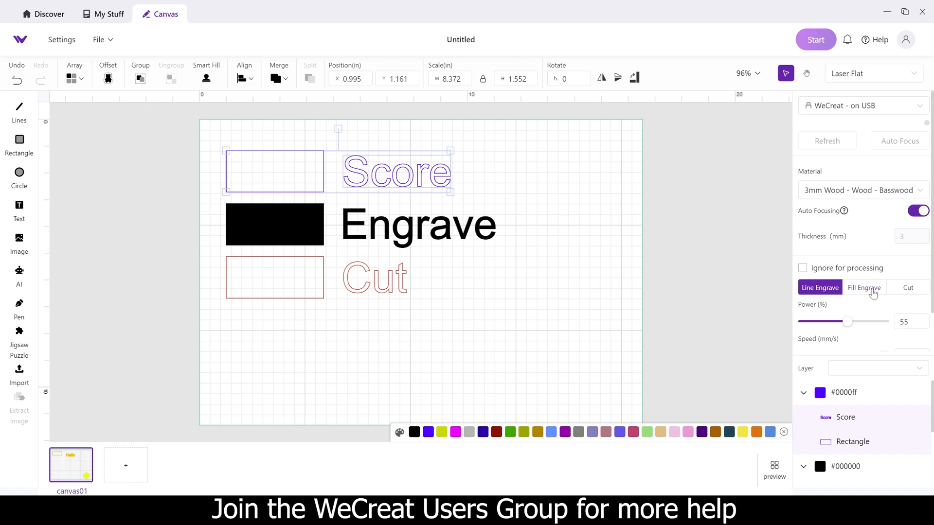
{"action": "mouse_move", "coordinate": [868, 296]}
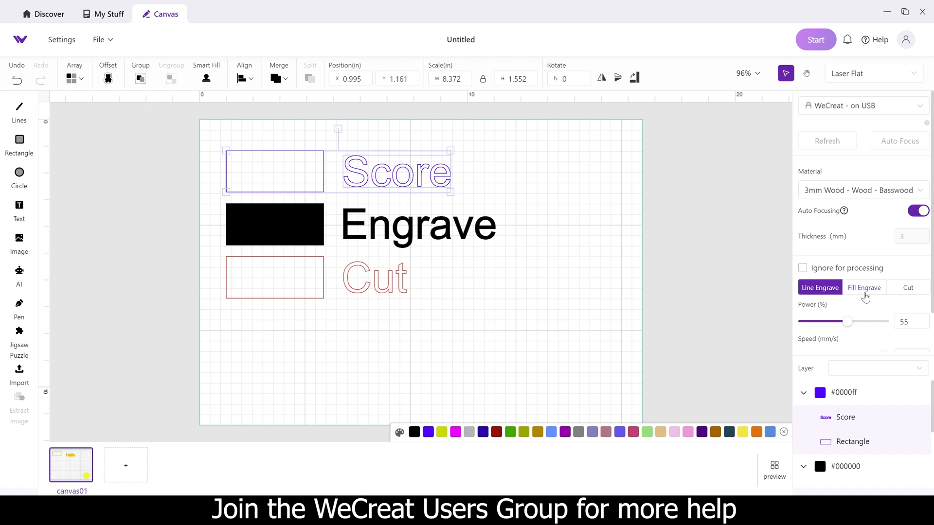
{"action": "mouse_move", "coordinate": [847, 297]}
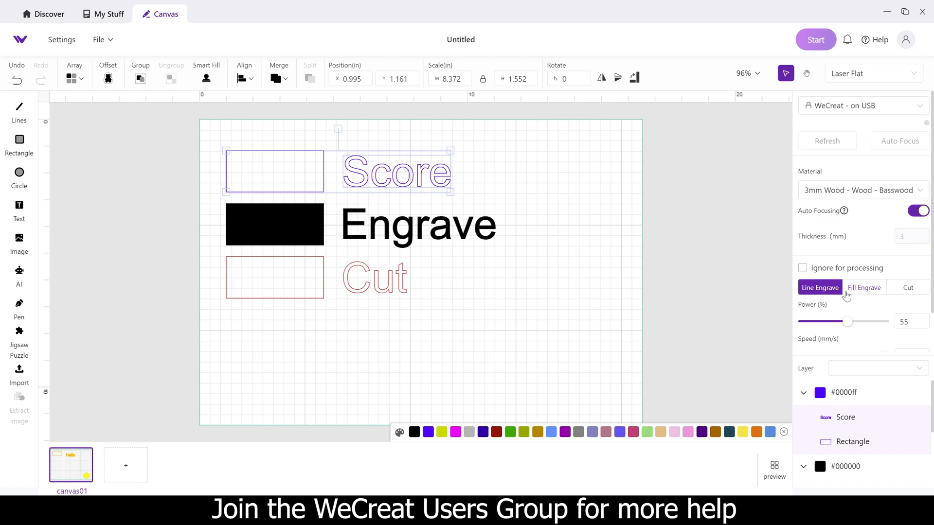
{"action": "mouse_move", "coordinate": [533, 274]}
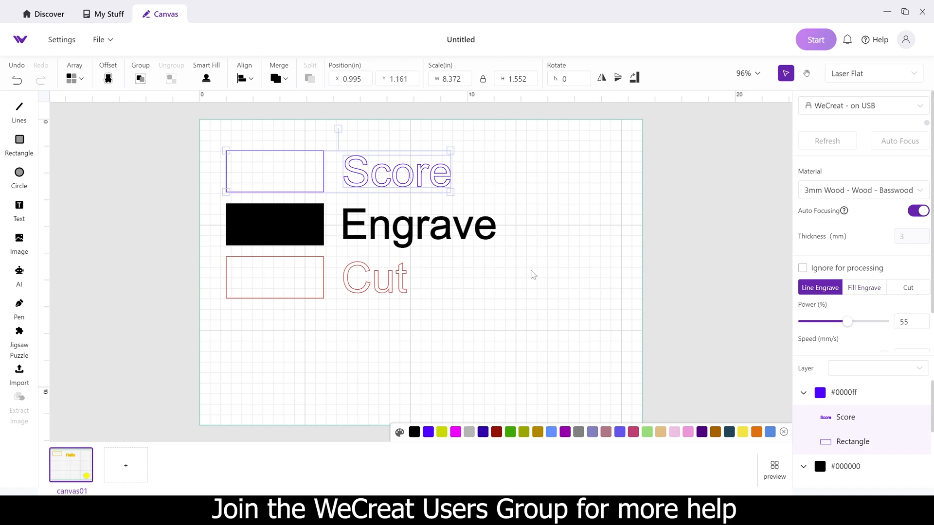
{"action": "mouse_move", "coordinate": [782, 281]}
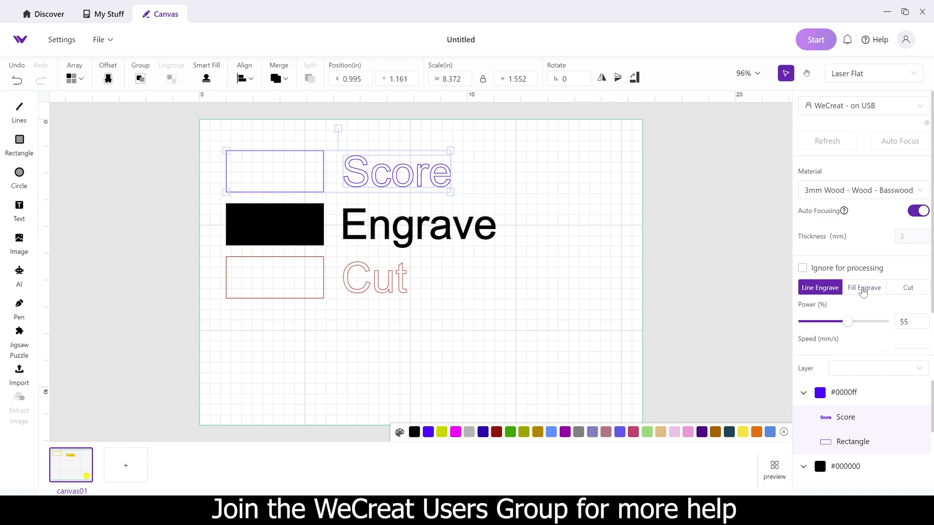
{"action": "left_click", "coordinate": [864, 287]}
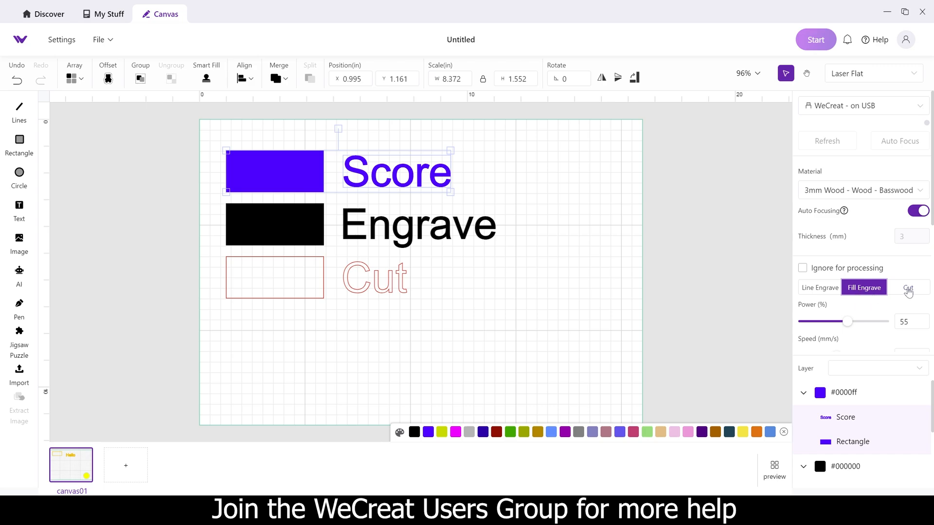
{"action": "left_click", "coordinate": [908, 287]}
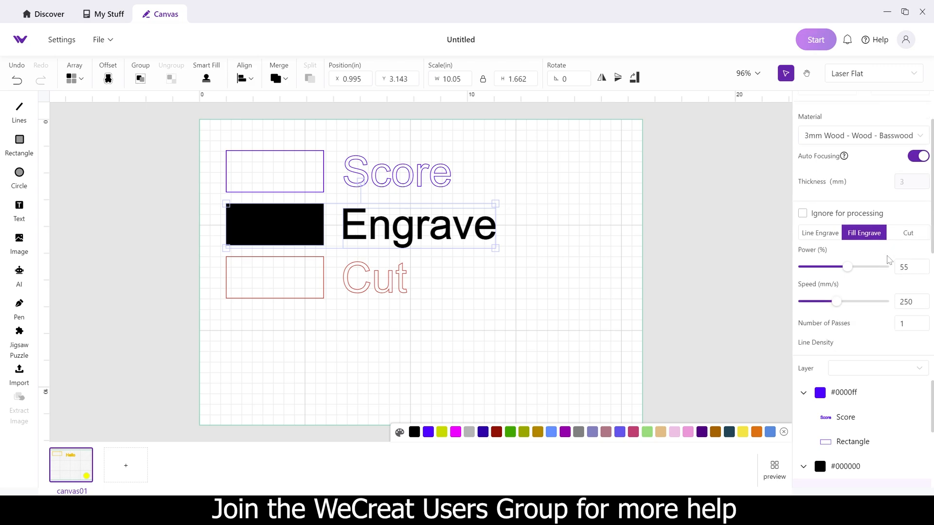
Pick the 100% power, 200 mm/s tile from the basswood preset chart.
{"action": "scroll", "scroll_direction": "down", "scroll_amount": 3}
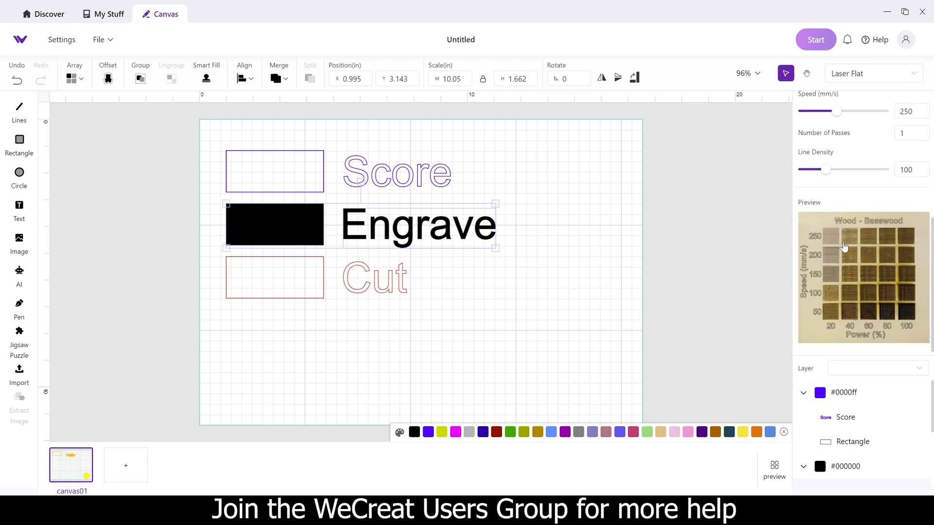
{"action": "left_click", "coordinate": [863, 279]}
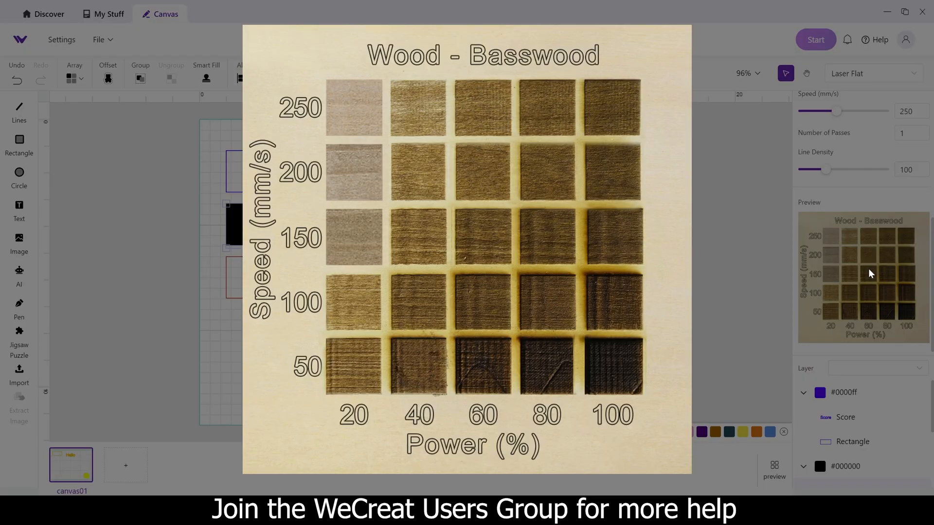
{"action": "left_click", "coordinate": [547, 300]}
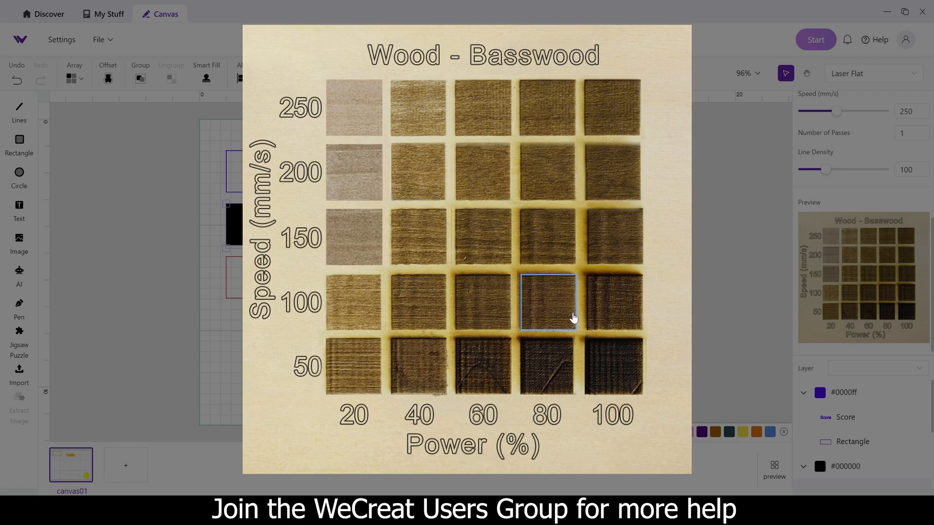
{"action": "left_click", "coordinate": [613, 172]}
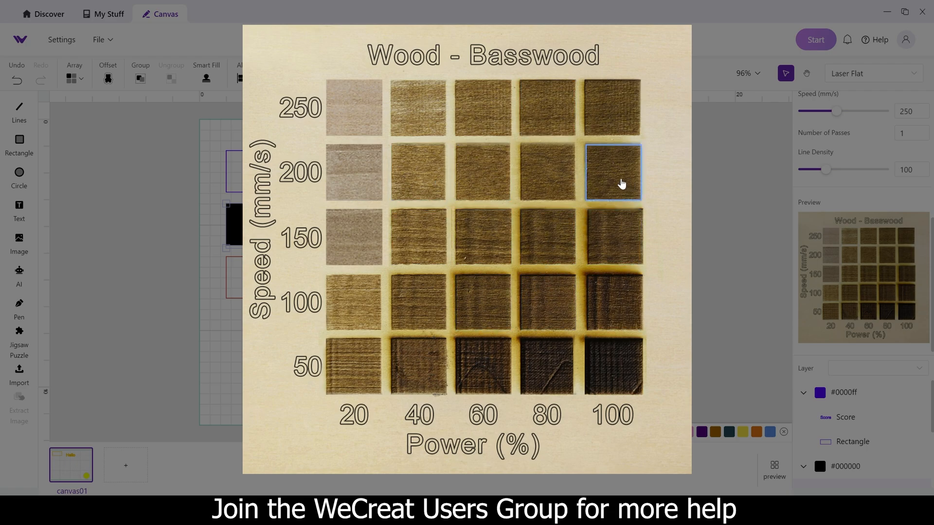
{"action": "left_click", "coordinate": [612, 172]}
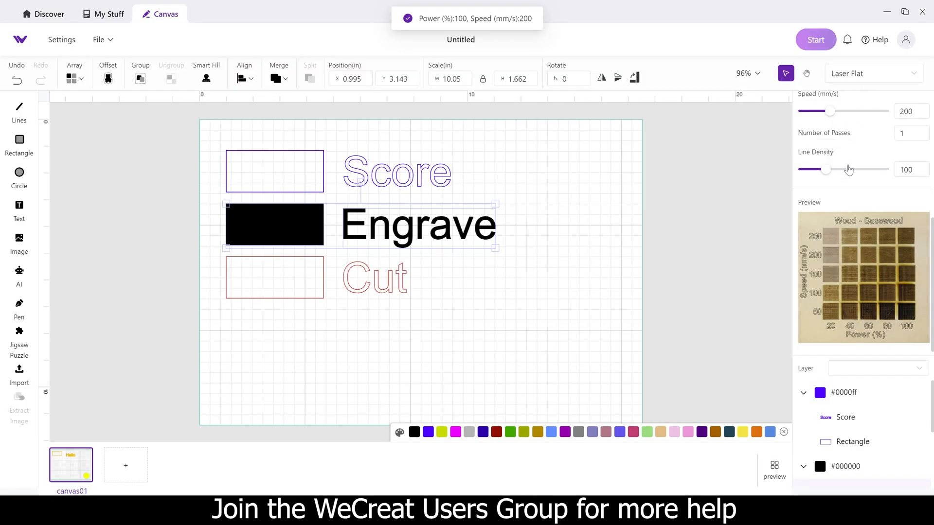
{"action": "scroll", "scroll_direction": "up", "scroll_amount": 3}
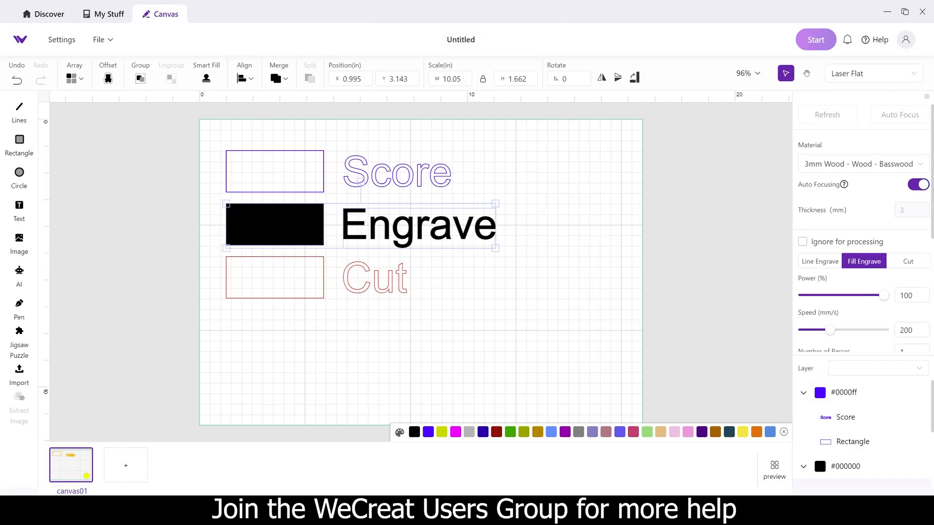
{"action": "scroll", "scroll_direction": "down", "scroll_amount": 3}
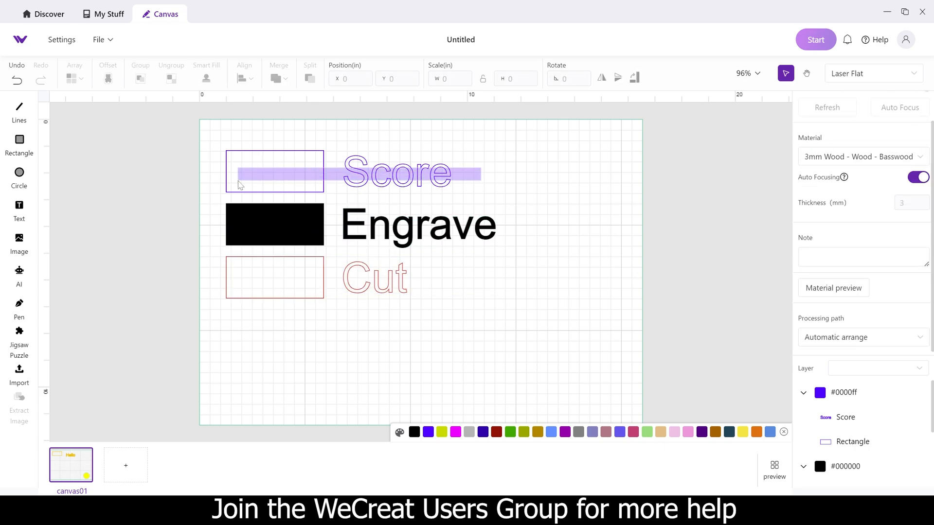
{"action": "left_click", "coordinate": [398, 173]}
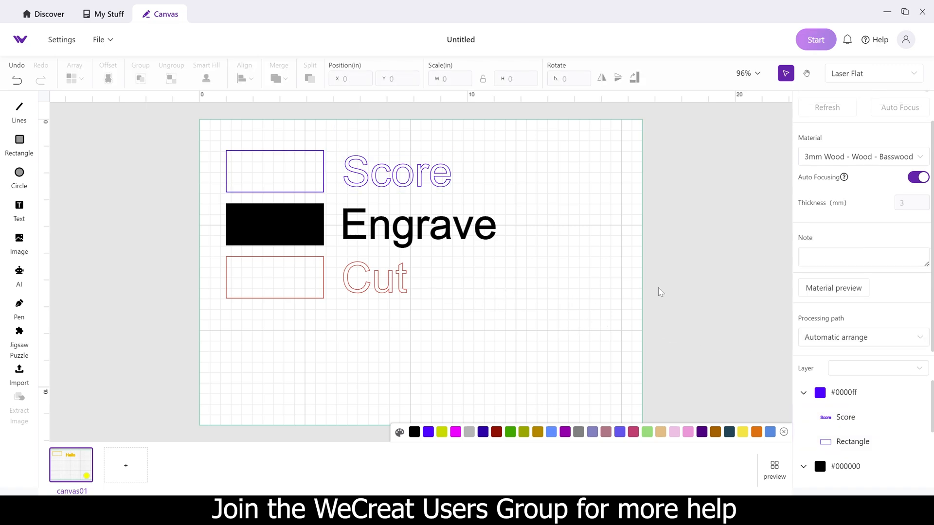
{"action": "mouse_move", "coordinate": [660, 289]}
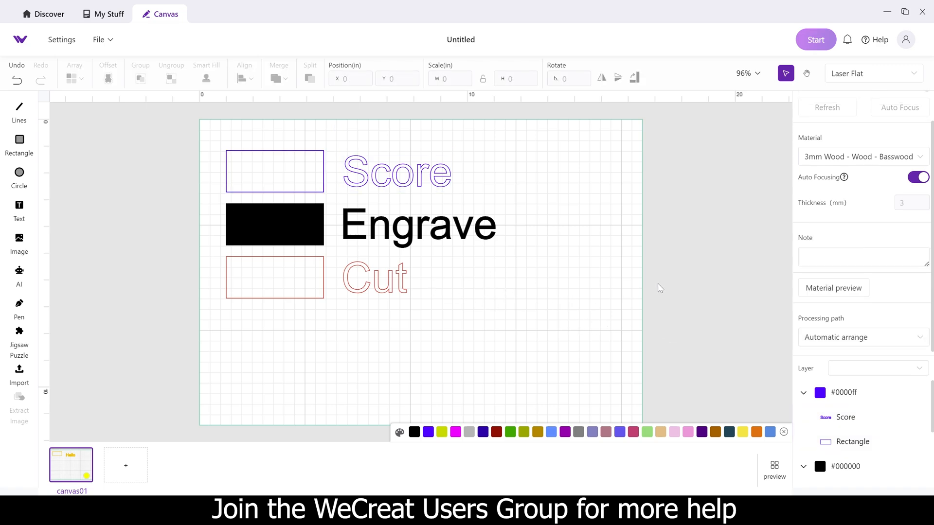